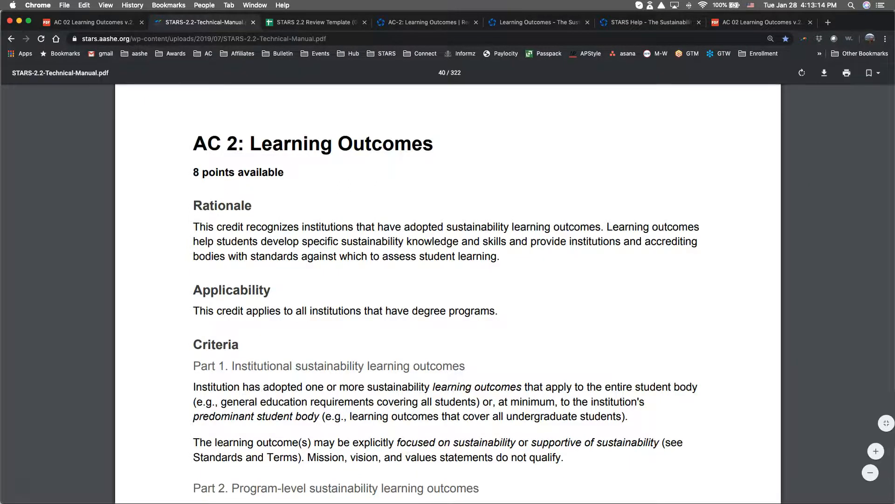
Go from the review template to the standalone AC 02 Learning Outcomes v.2.2 PDF
left_click(314, 23)
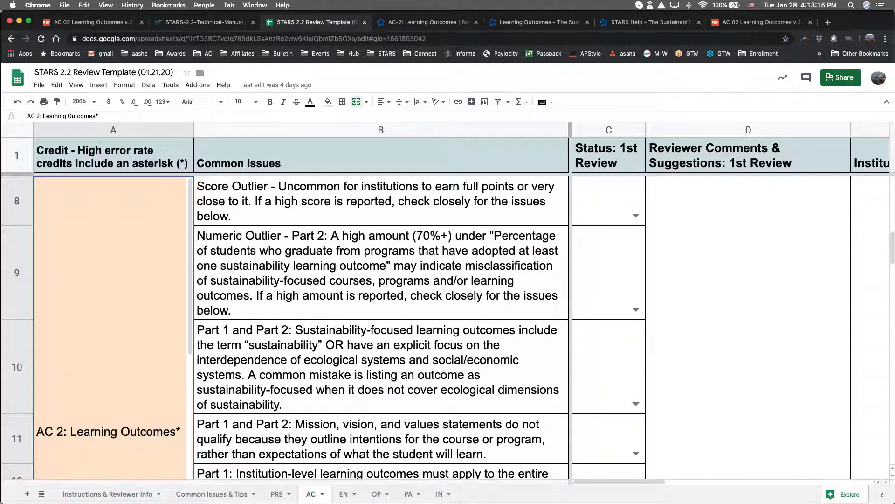
left_click(425, 22)
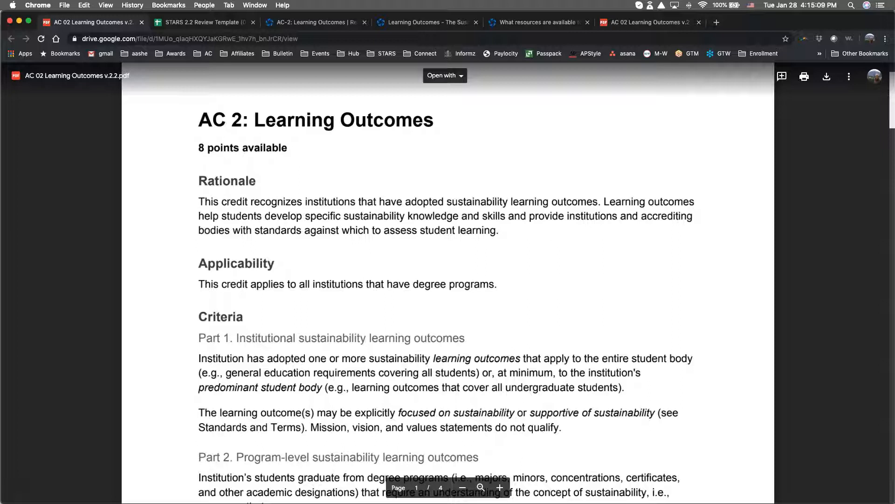
Read the AC 2 Criteria in the PDF, then return to the review template spreadsheet
scroll("down", 3)
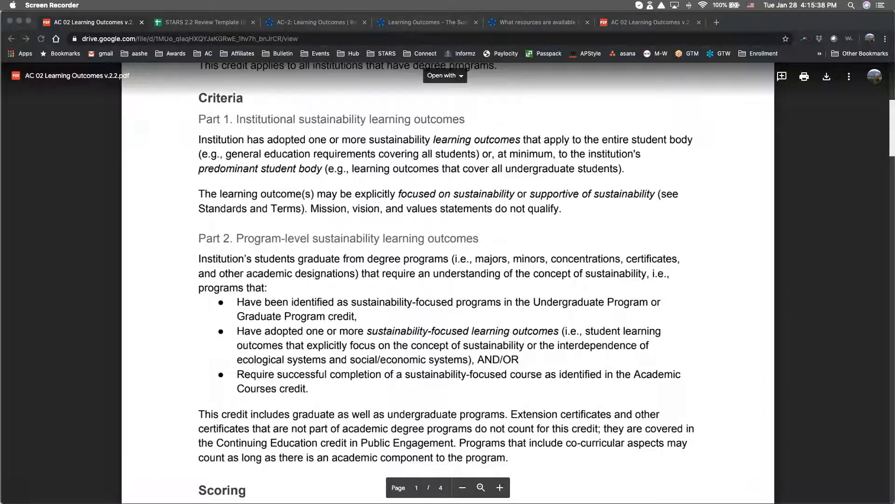
left_click(202, 22)
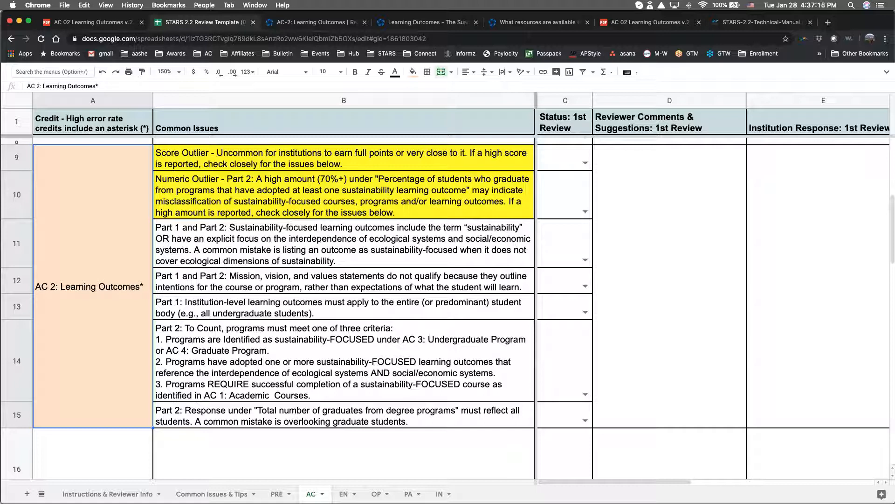
left_click(343, 244)
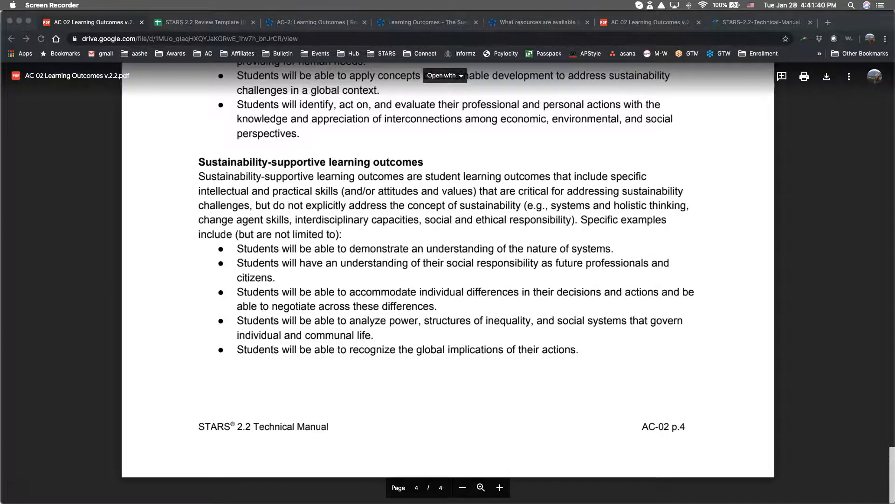
Bring up the AASHE Test Campus AC-2 Learning Outcomes submission showing 2.80 points
left_click(311, 22)
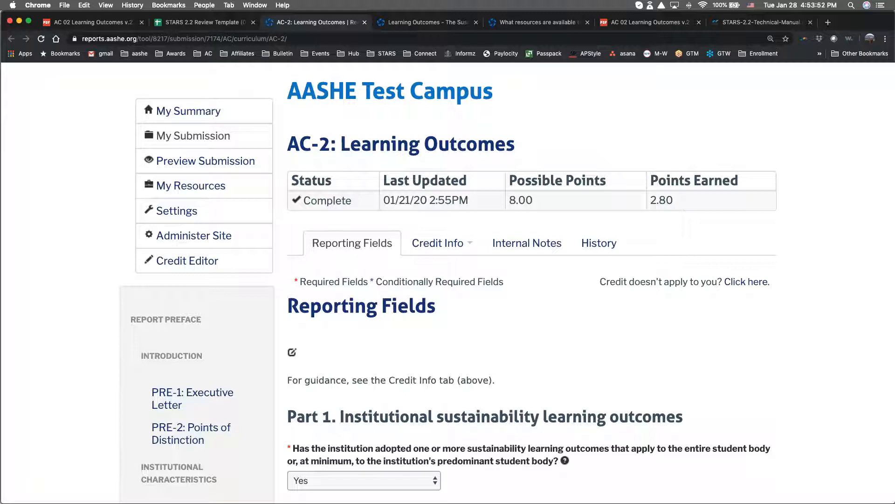
Read AC-2's Part 1 reporting fields, then return to the review template spreadsheet
scroll("down", 3)
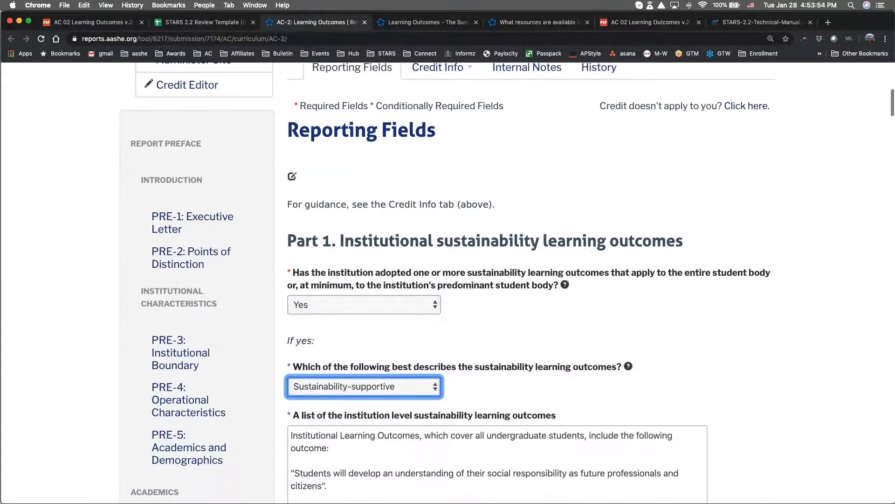
scroll("down", 3)
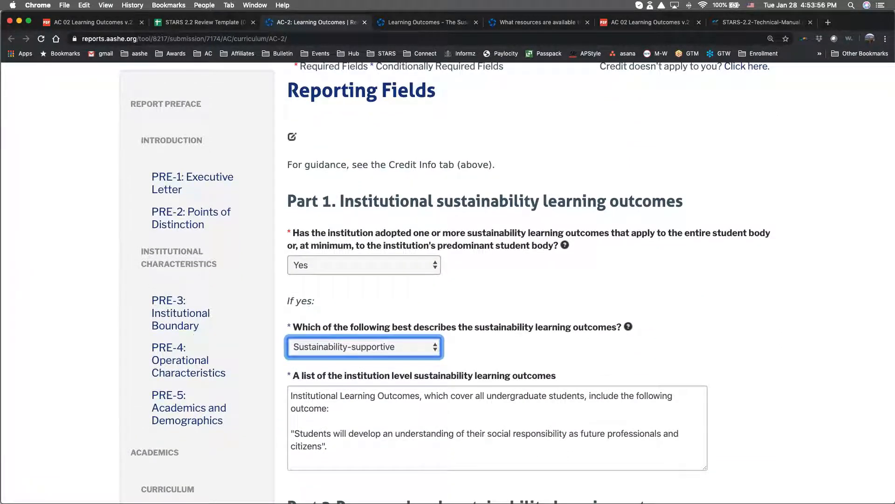
scroll("down", 3)
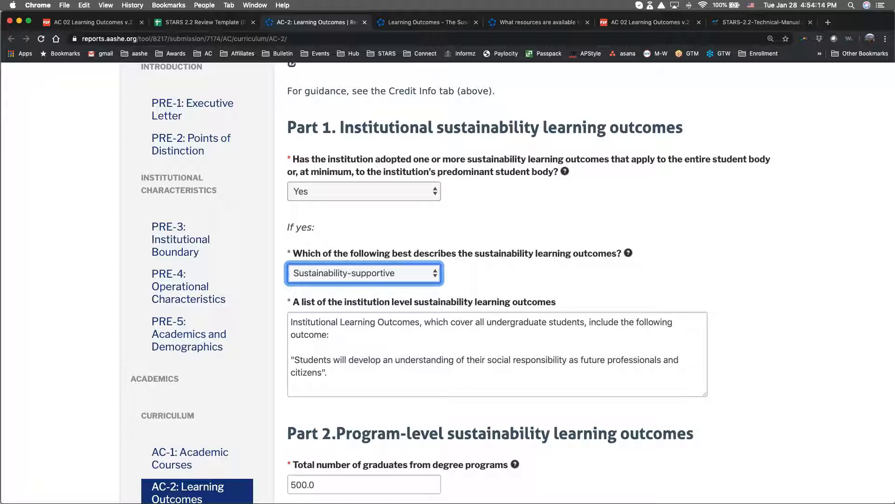
left_click(203, 22)
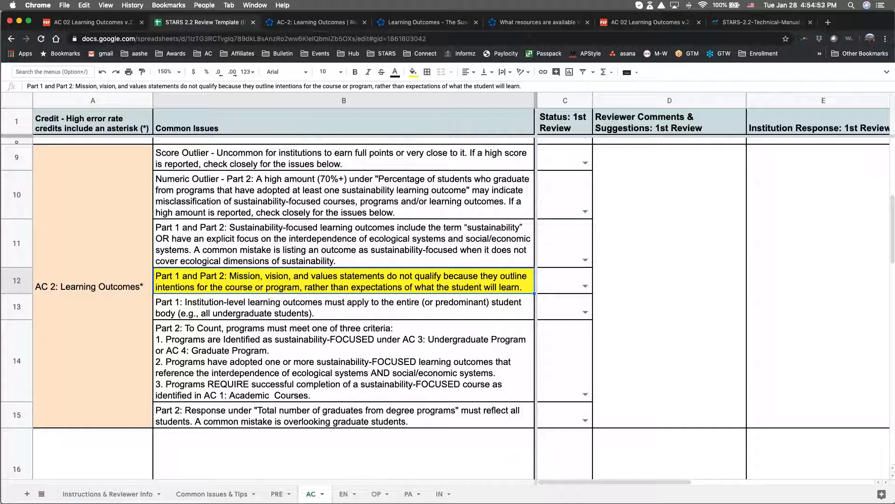
Select the institution-level outcomes issue, then move to the Part 2 three-criteria issue
left_click(340, 308)
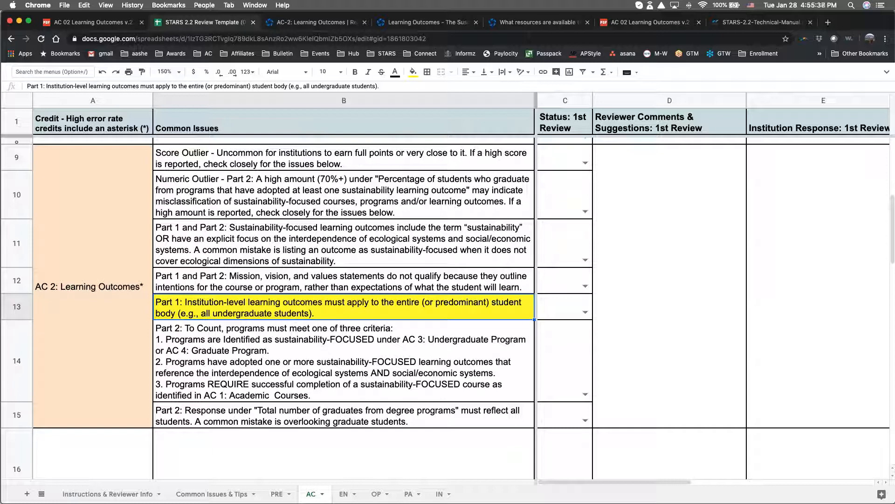
left_click(343, 361)
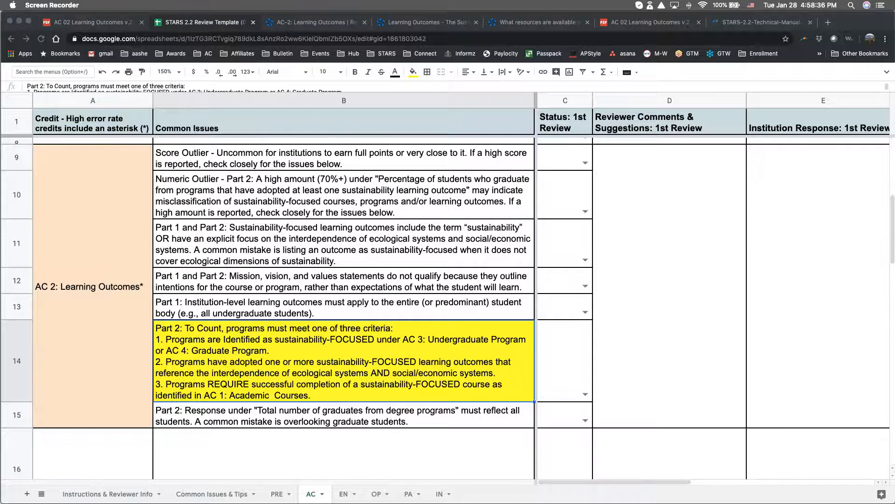
left_click(314, 23)
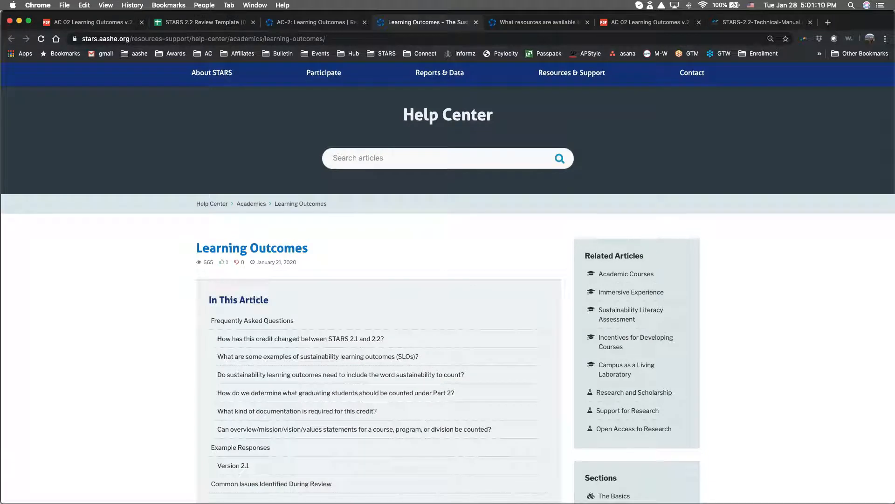
Scroll the Help Center article to the FAQ with example sustainability learning outcomes
scroll("down", 3)
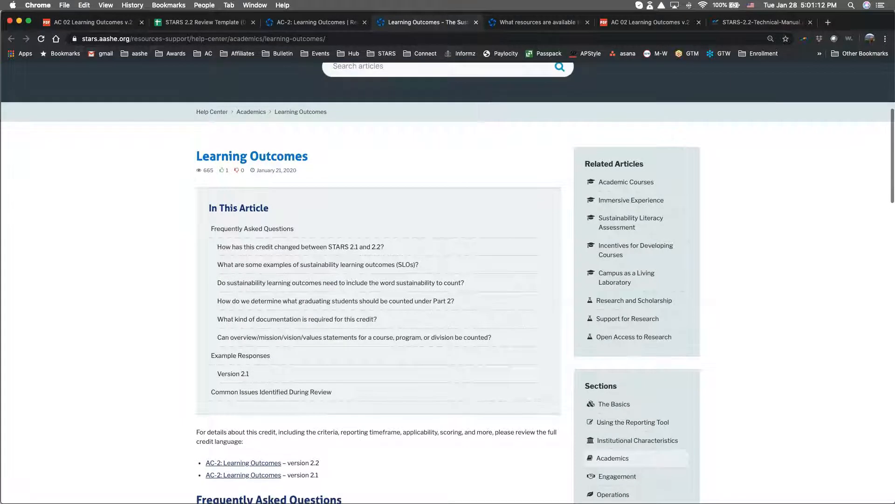
scroll("down", 3)
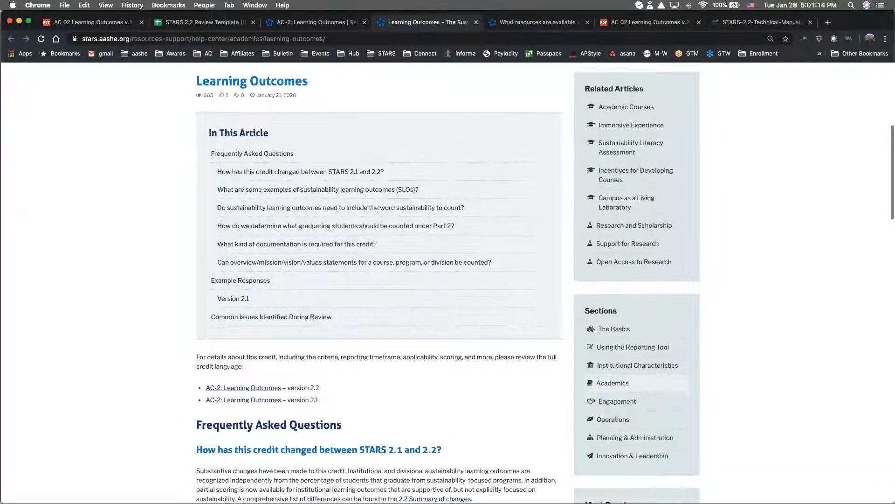
scroll("down", 3)
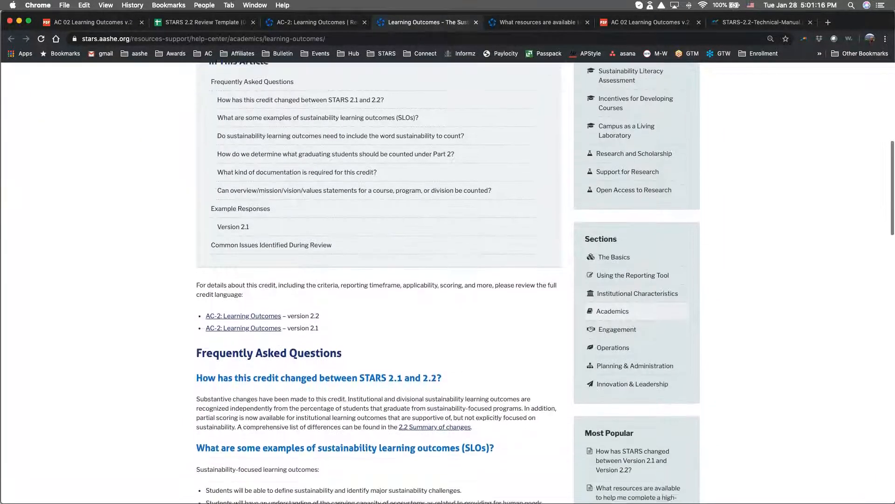
scroll("down", 3)
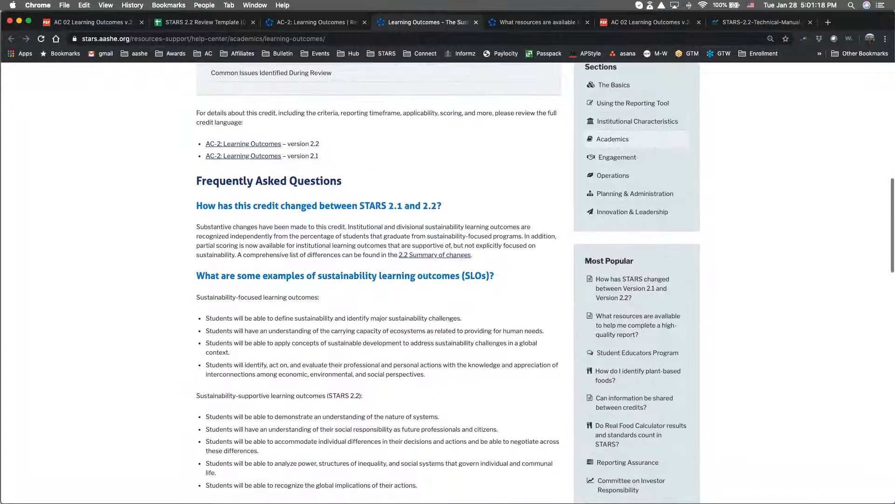
In the review template, select the AC 2 issue cells B11 through B15 in turn
left_click(203, 22)
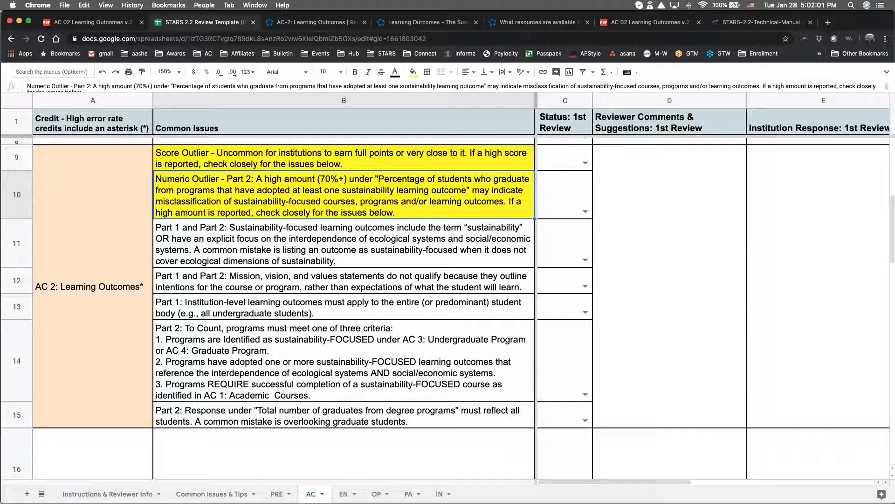
left_click(343, 244)
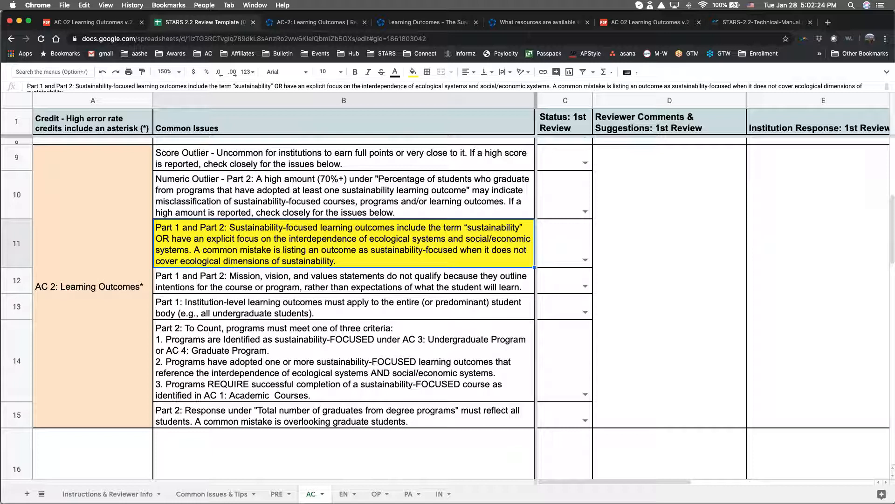
left_click(341, 281)
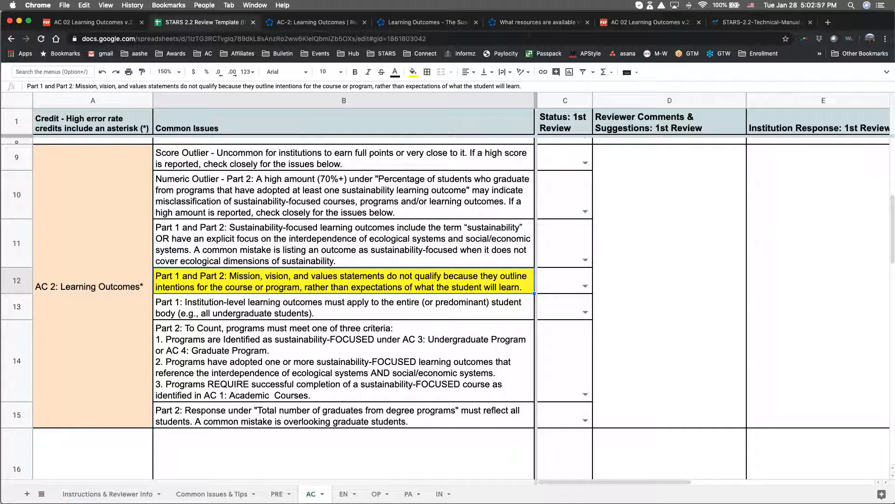
left_click(342, 307)
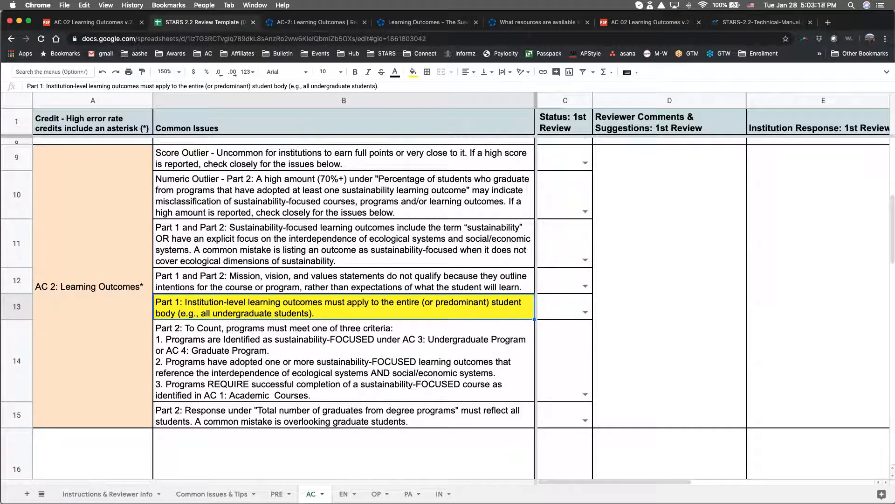
left_click(343, 360)
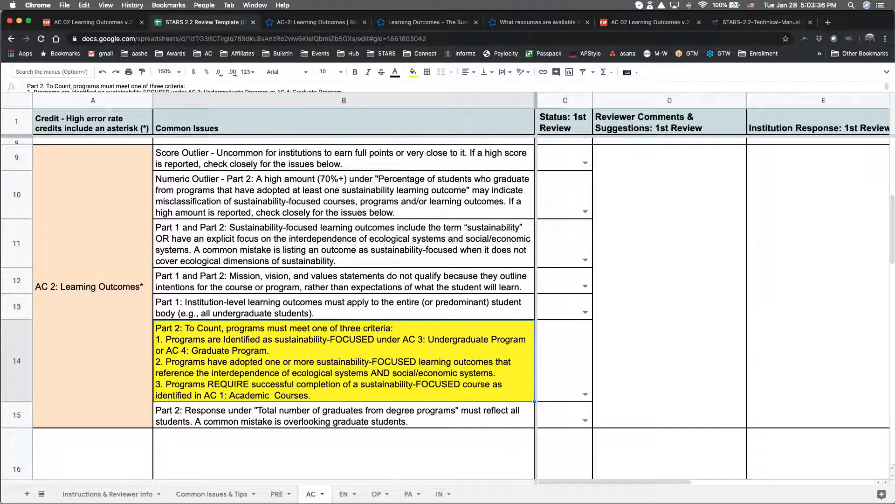
left_click(343, 415)
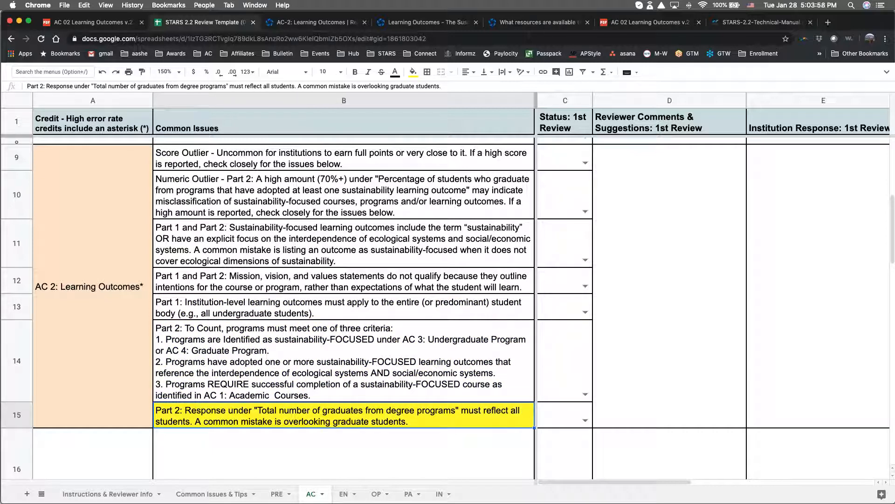